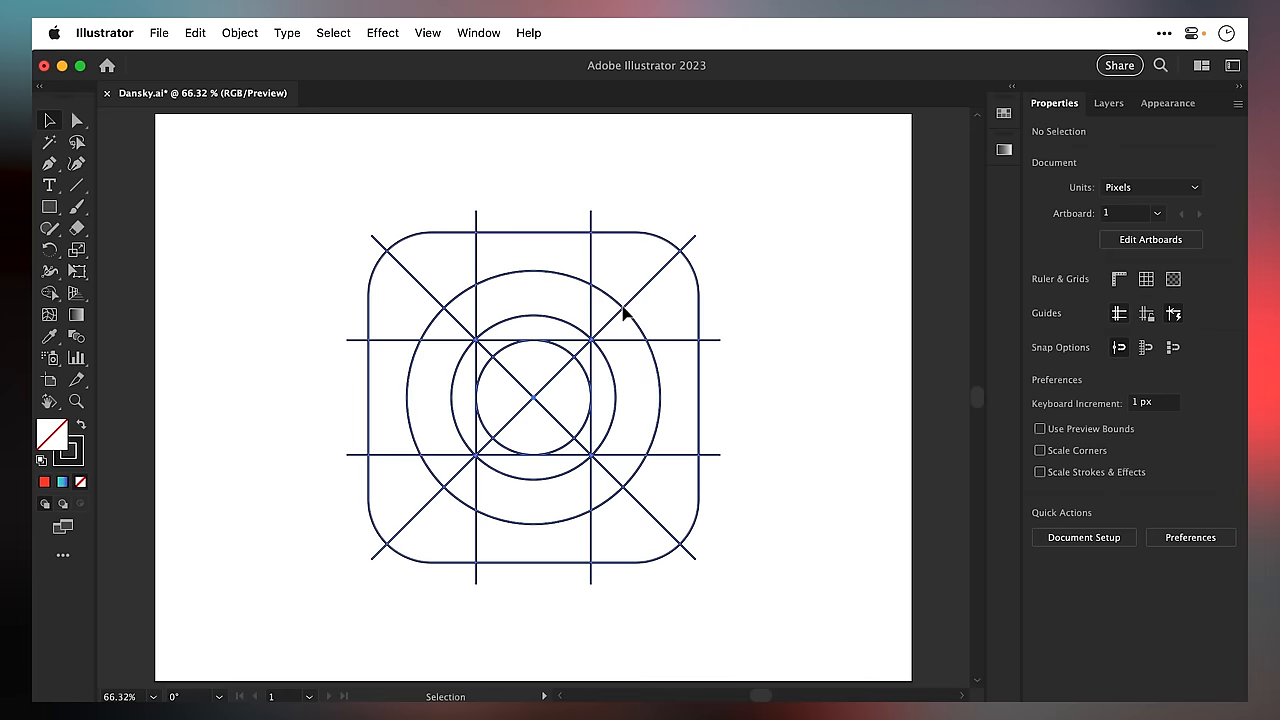
# - Select the rounded-square, circle and line grid and convert it into cyan guides
pyautogui.click(425, 32)
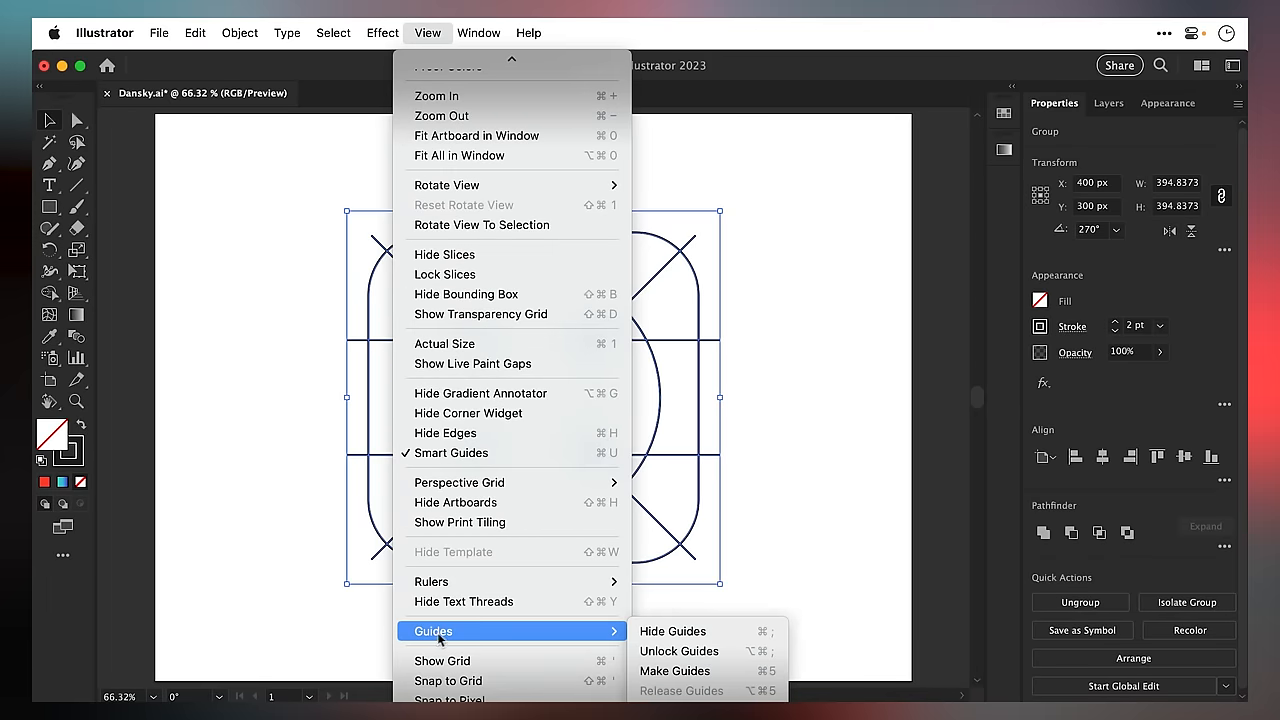
pyautogui.moveTo(674, 670)
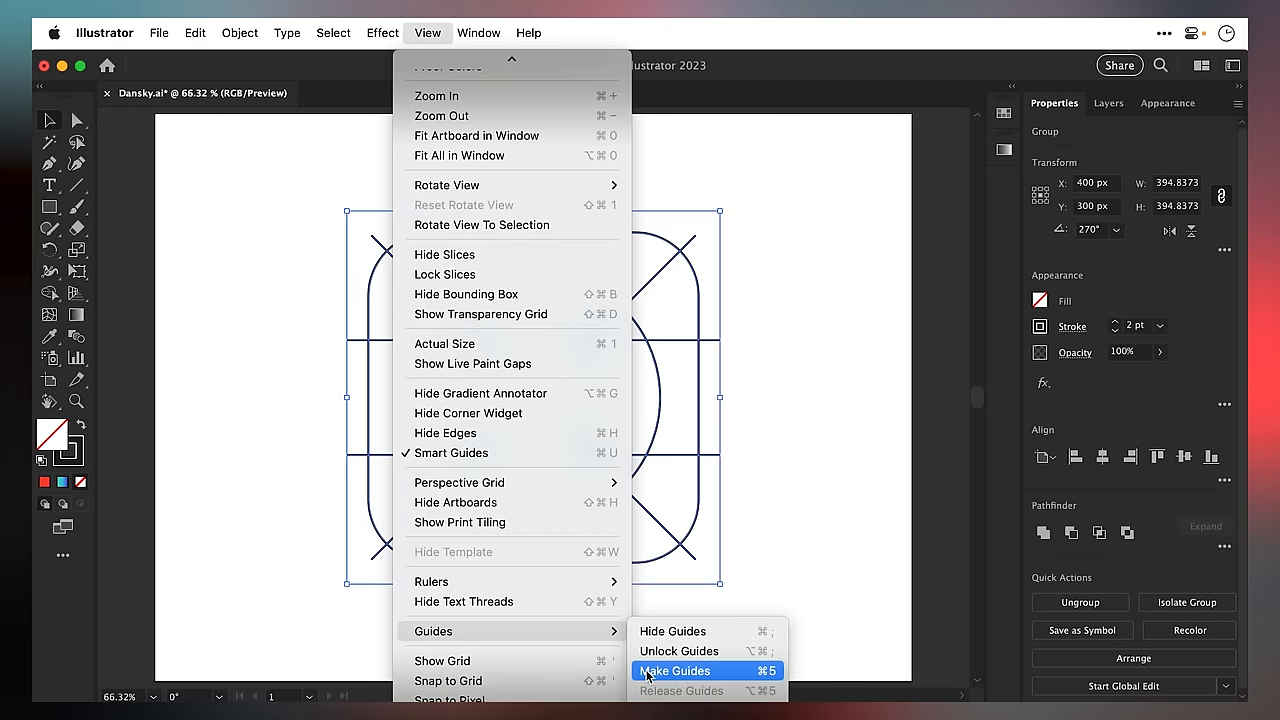
pyautogui.click(676, 670)
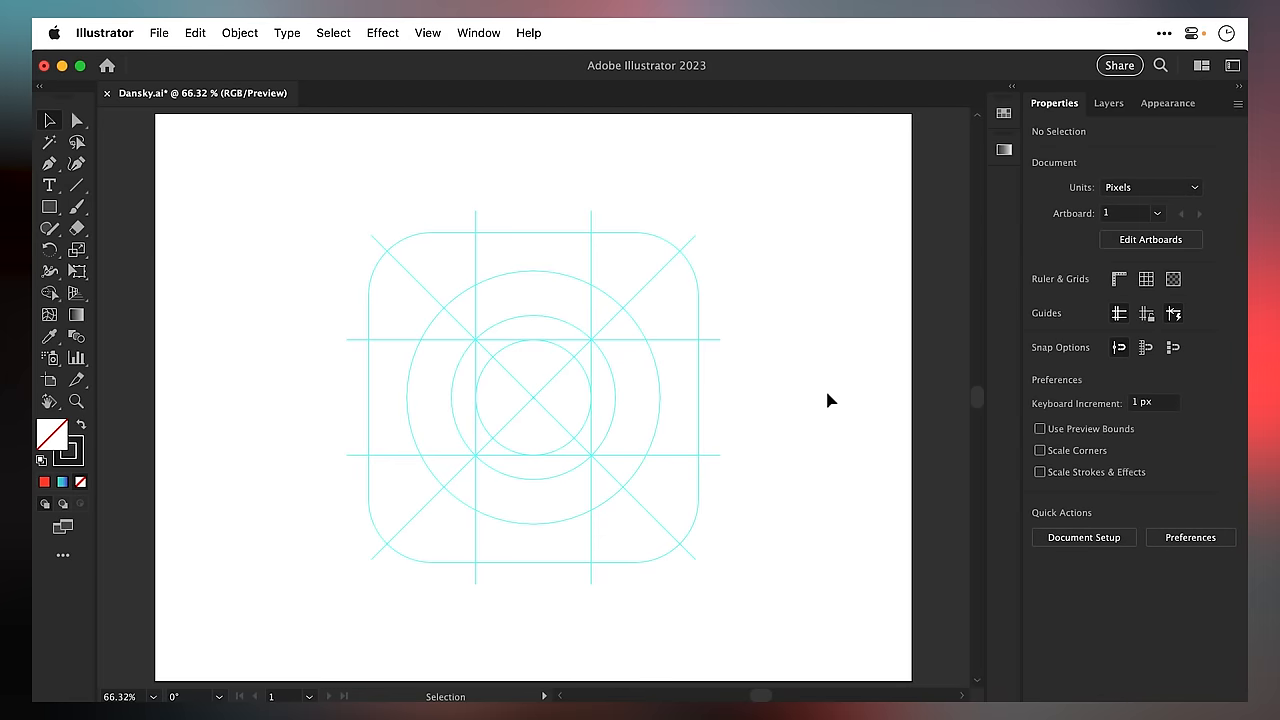